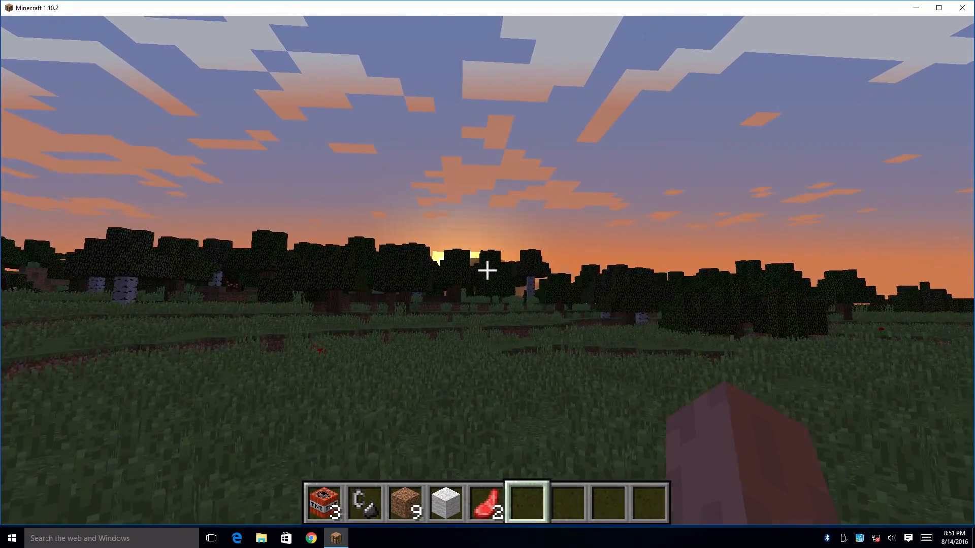
Lower the video settings to Fast graphics from the pause menu and return to the game
{"action": "key", "text": "Escape"}
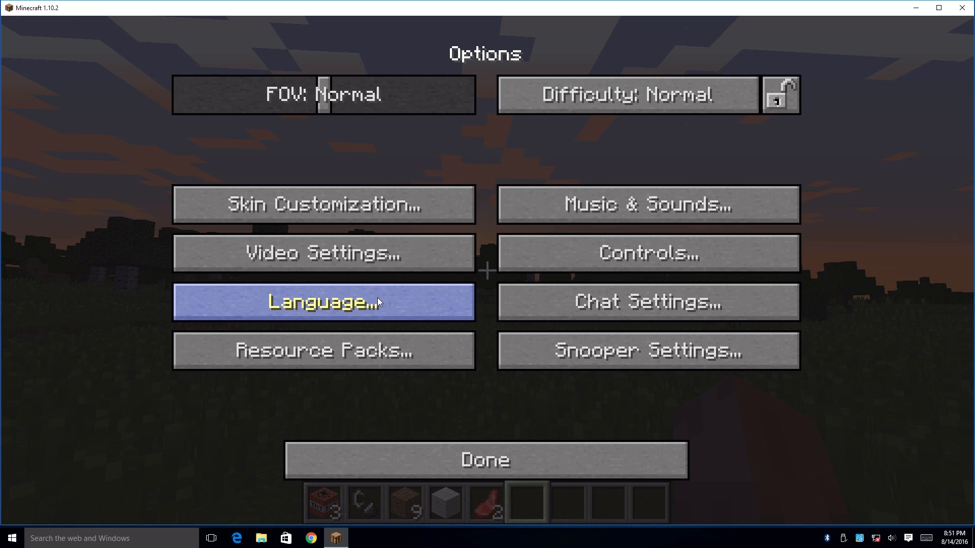
{"action": "left_click", "coordinate": [323, 253]}
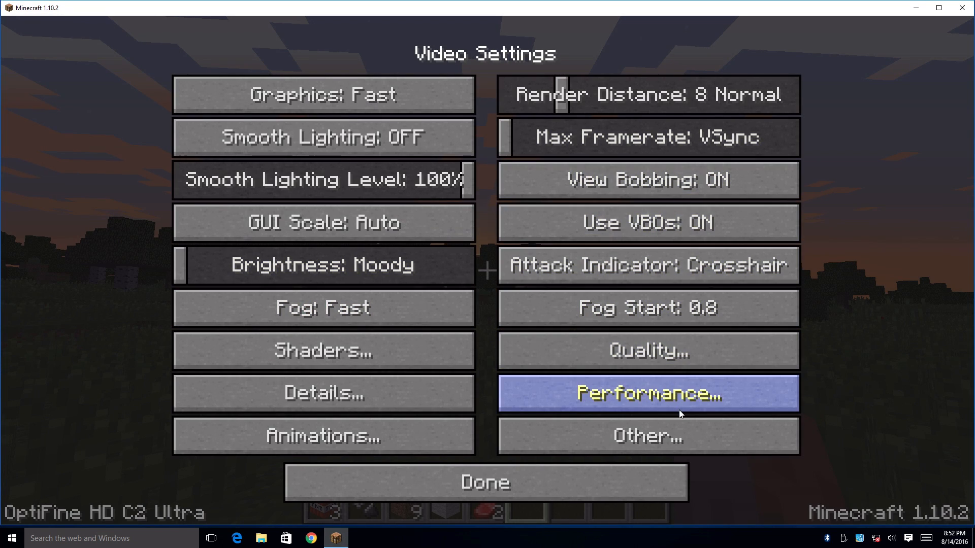
{"action": "mouse_move", "coordinate": [536, 279]}
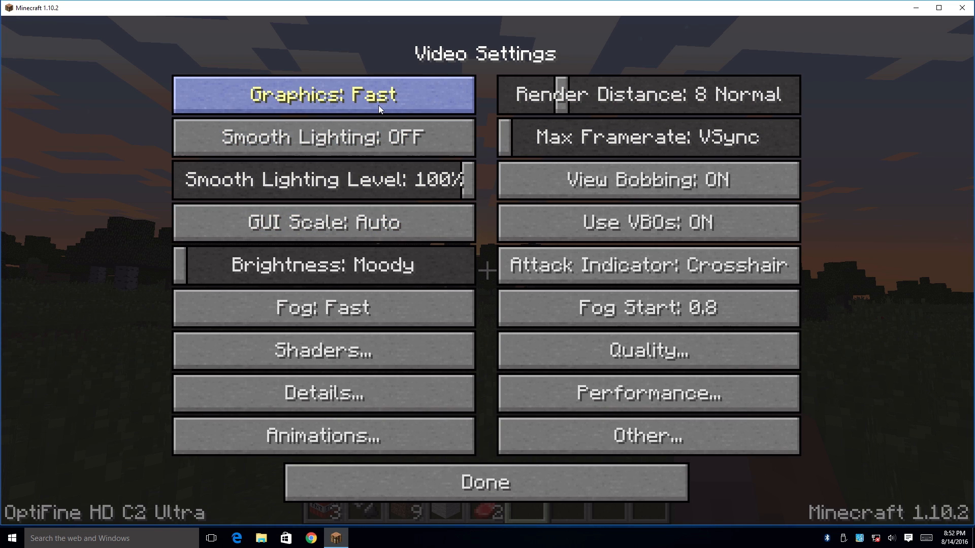
{"action": "left_click", "coordinate": [485, 481]}
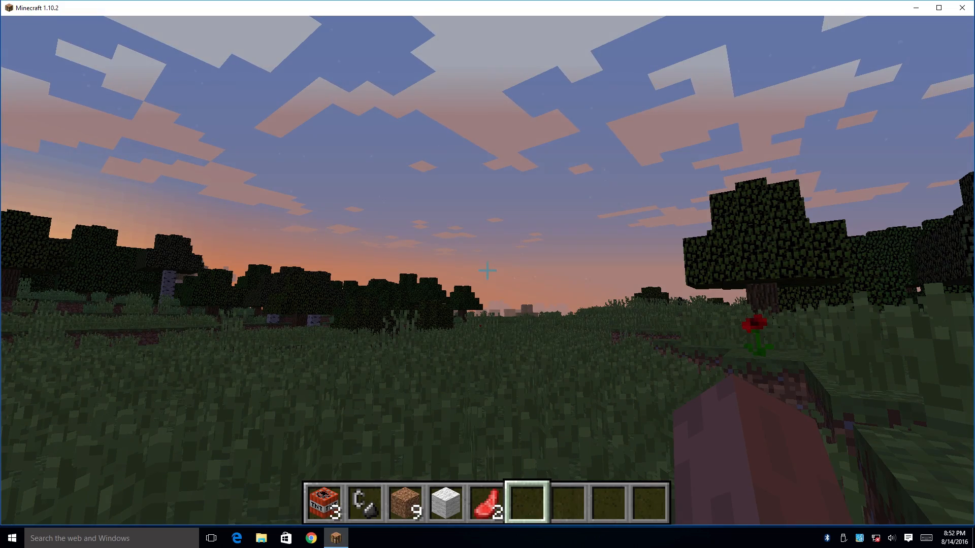
Show the F3 debug overlay reading about 22-23 fps in the Plains biome, pause, then resume play
{"action": "key", "text": "f3"}
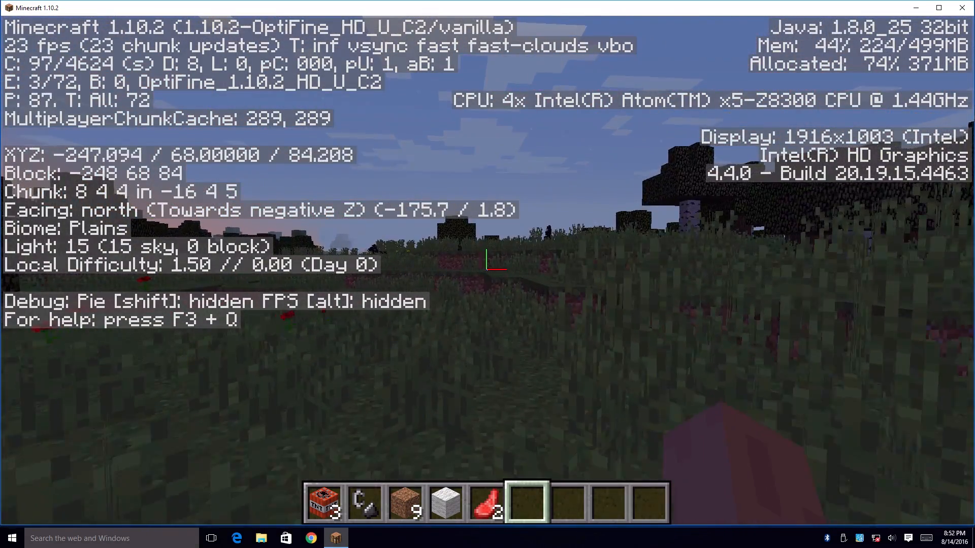
{"action": "key", "text": "w"}
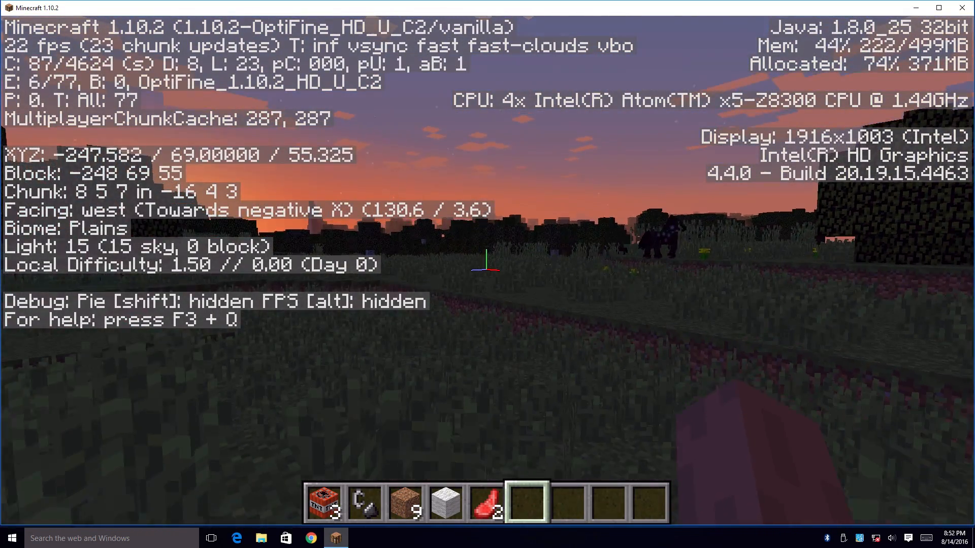
{"action": "key", "text": "Escape"}
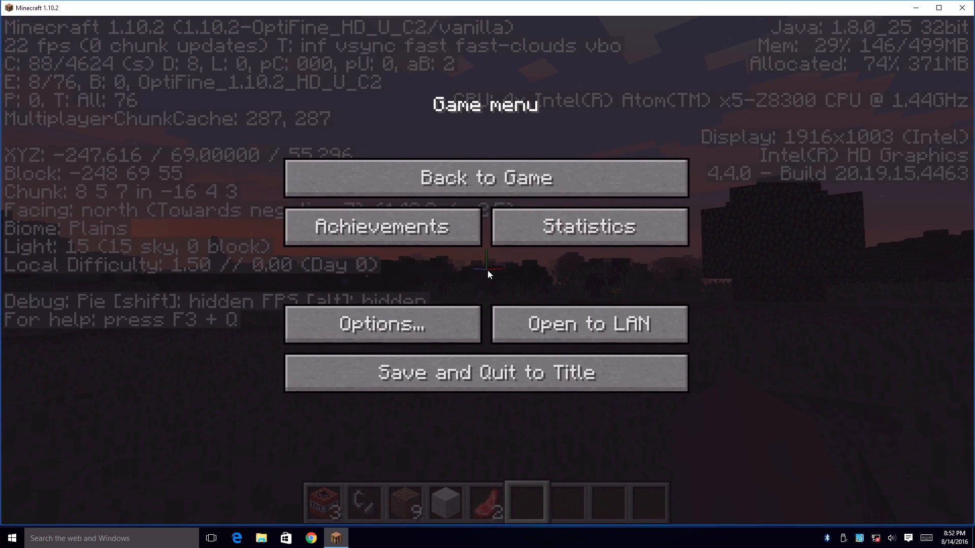
{"action": "left_click", "coordinate": [487, 179]}
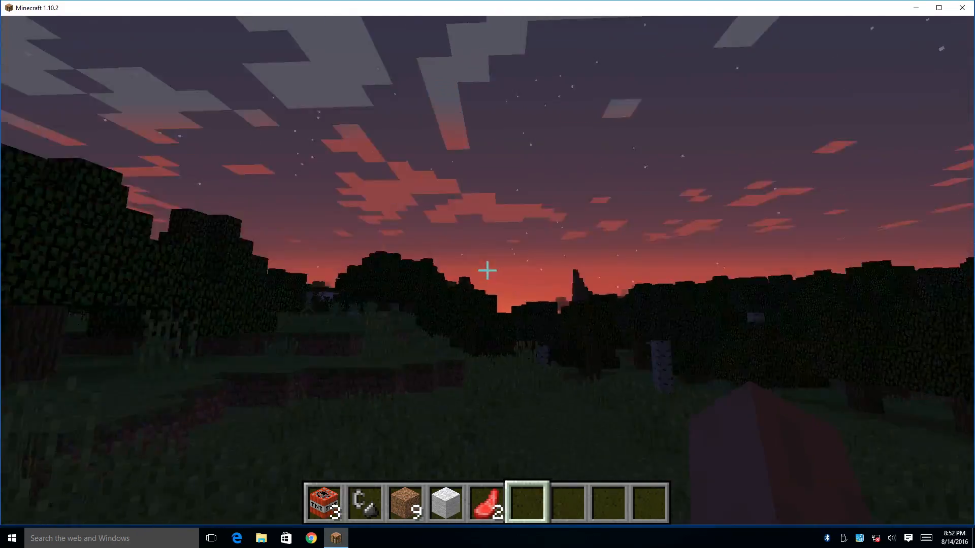
{"action": "mouse_move", "coordinate": [486, 271]}
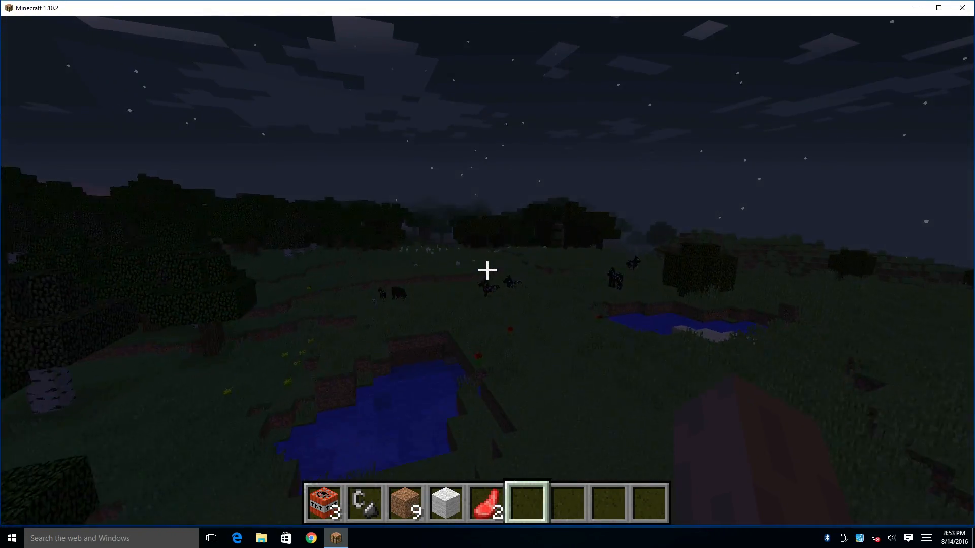
{"action": "mouse_move", "coordinate": [487, 270]}
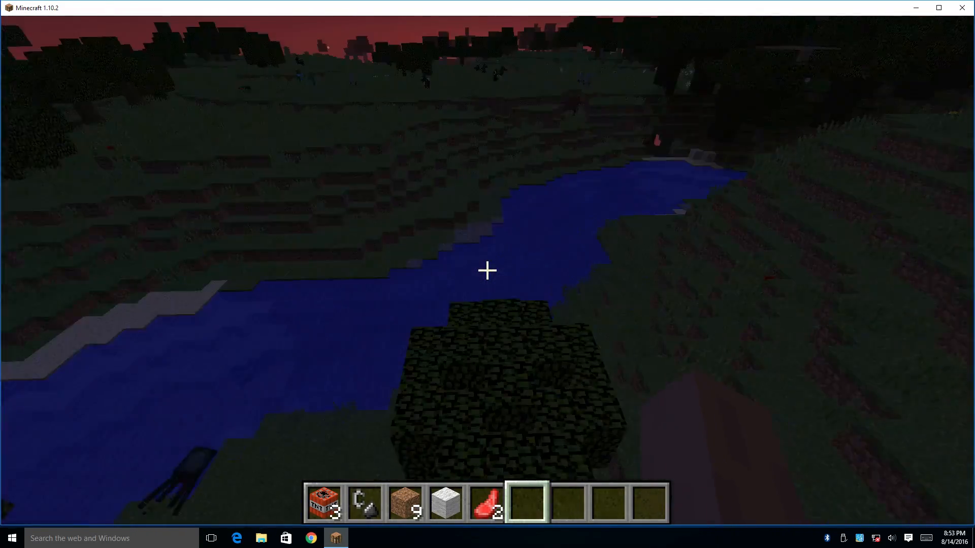
{"action": "mouse_move", "coordinate": [487, 270]}
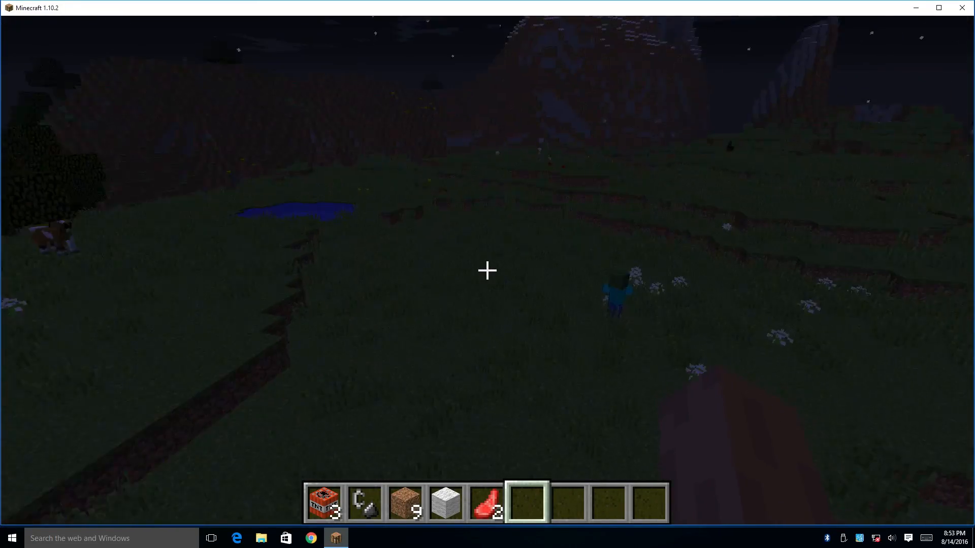
Hold the flint and steel from hotbar slot 1 above the dirt crater
{"action": "key", "text": "1"}
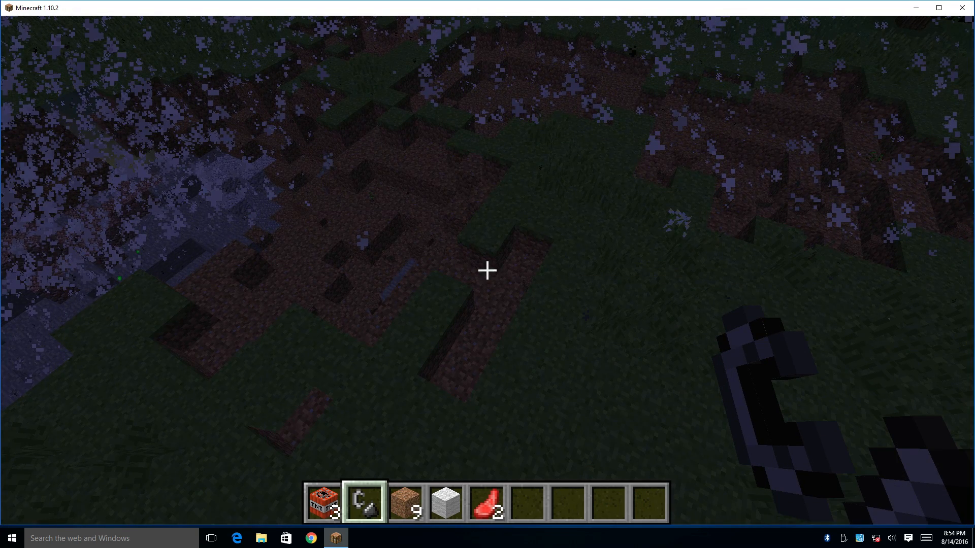
{"action": "mouse_move", "coordinate": [487, 270]}
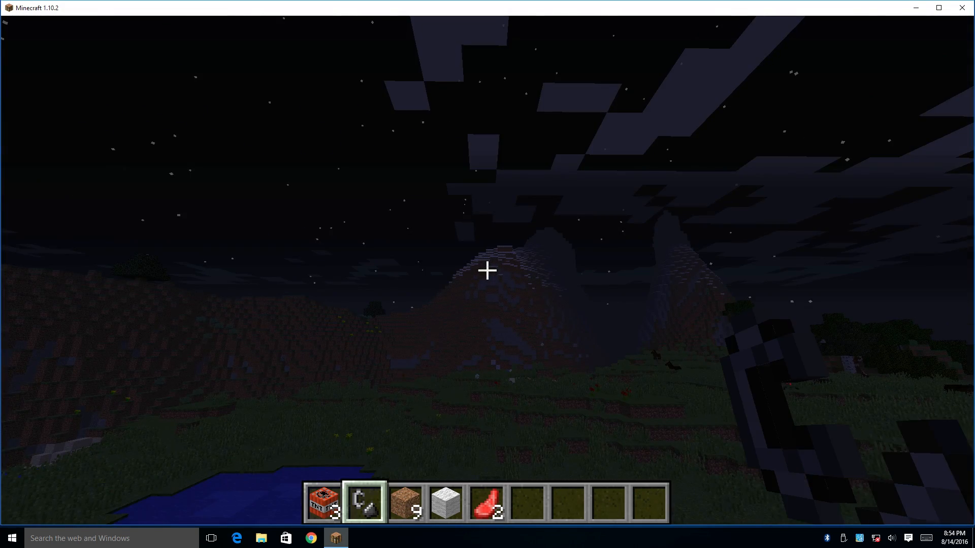
{"action": "mouse_move", "coordinate": [487, 270]}
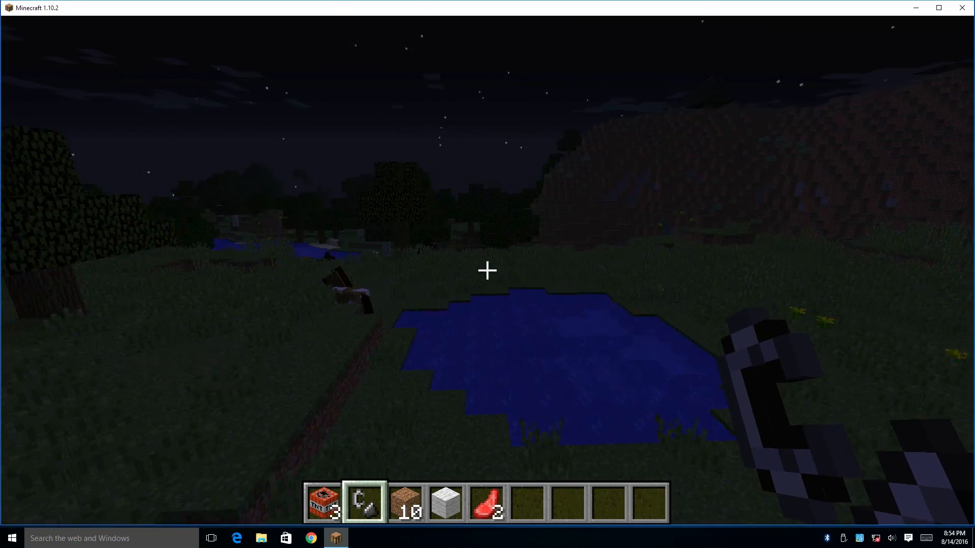
{"action": "mouse_move", "coordinate": [487, 270]}
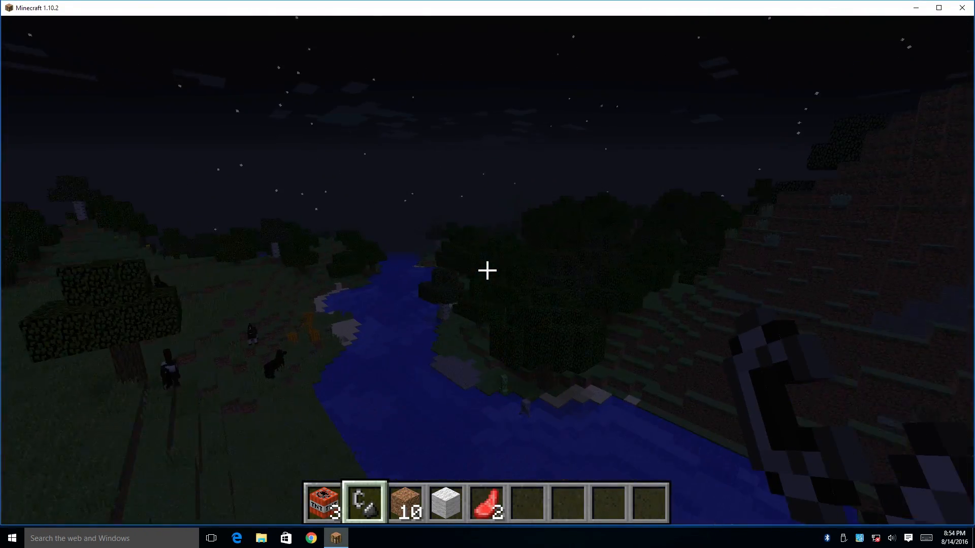
{"action": "mouse_move", "coordinate": [487, 270]}
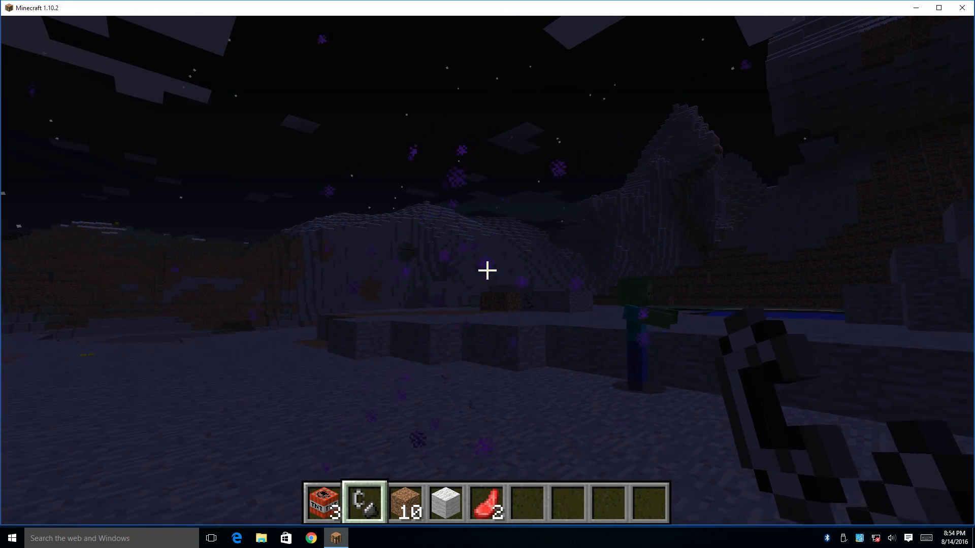
{"action": "mouse_move", "coordinate": [487, 270]}
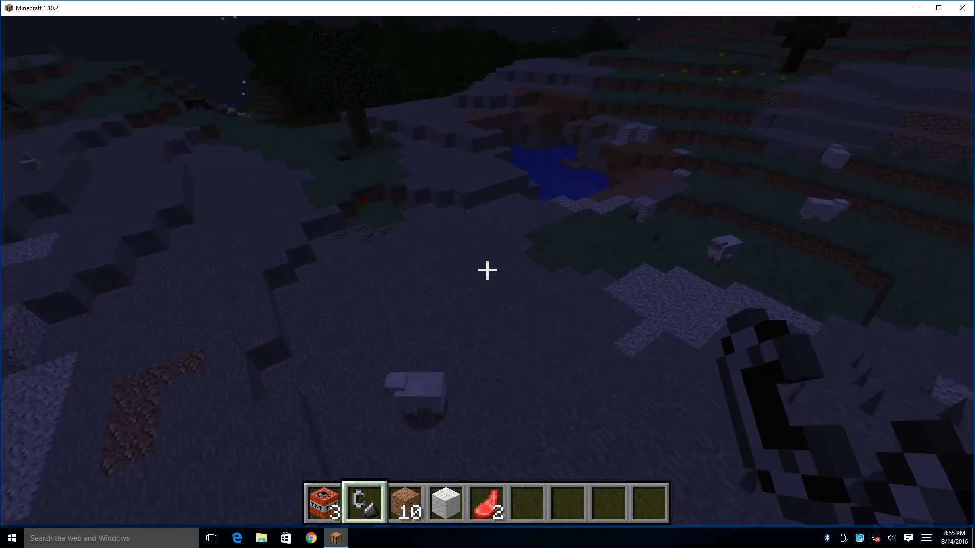
{"action": "mouse_move", "coordinate": [487, 270]}
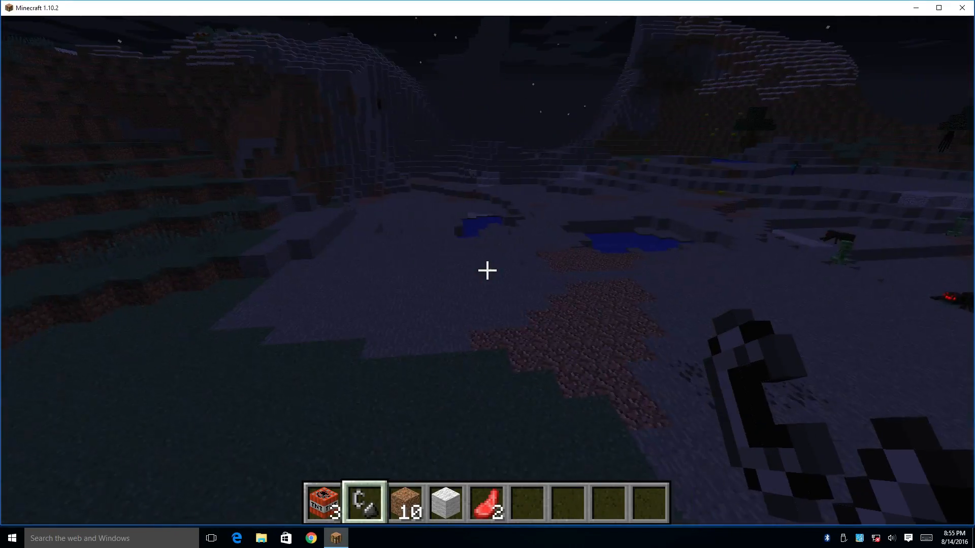
{"action": "mouse_move", "coordinate": [487, 270]}
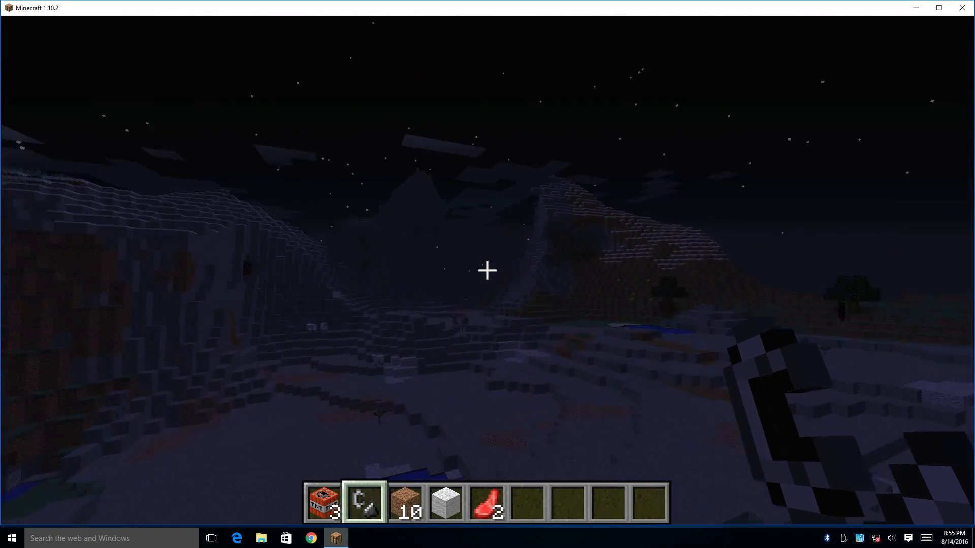